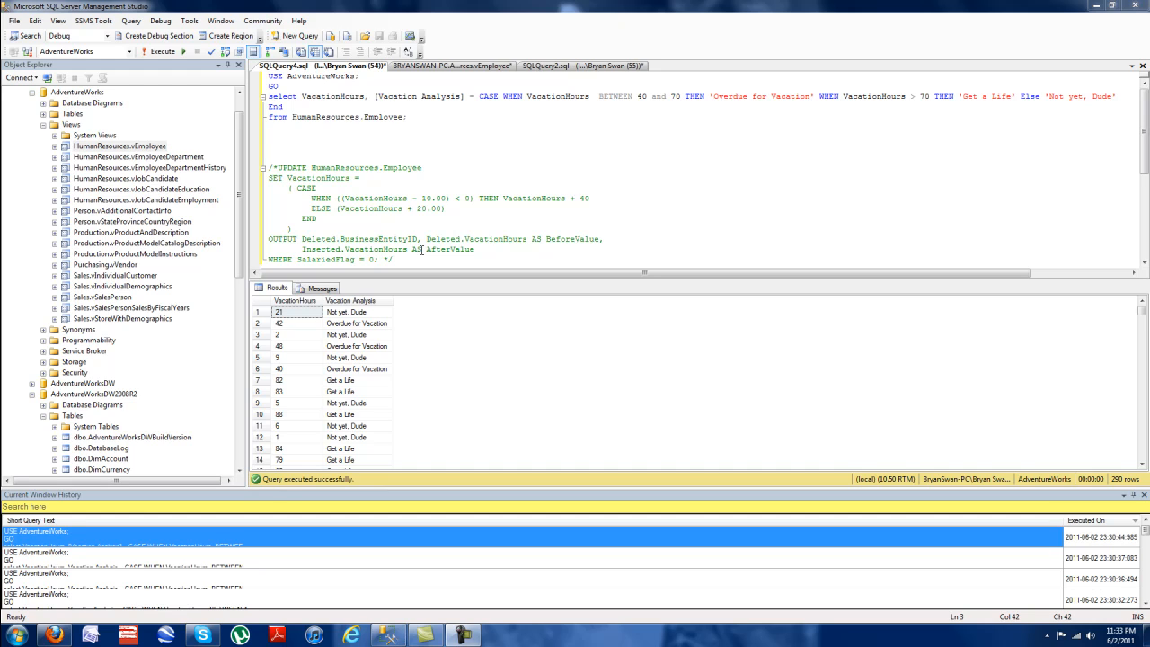
Delete the vacation analysis SELECT query from the query window.
click(465, 96)
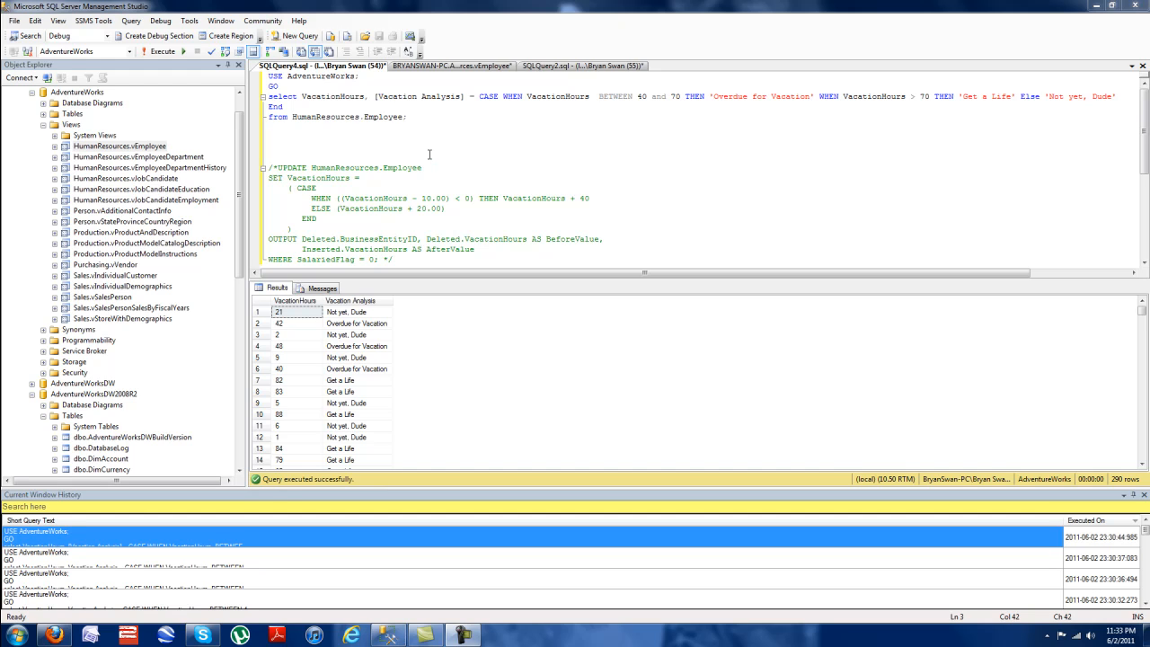
mouse_move(422, 118)
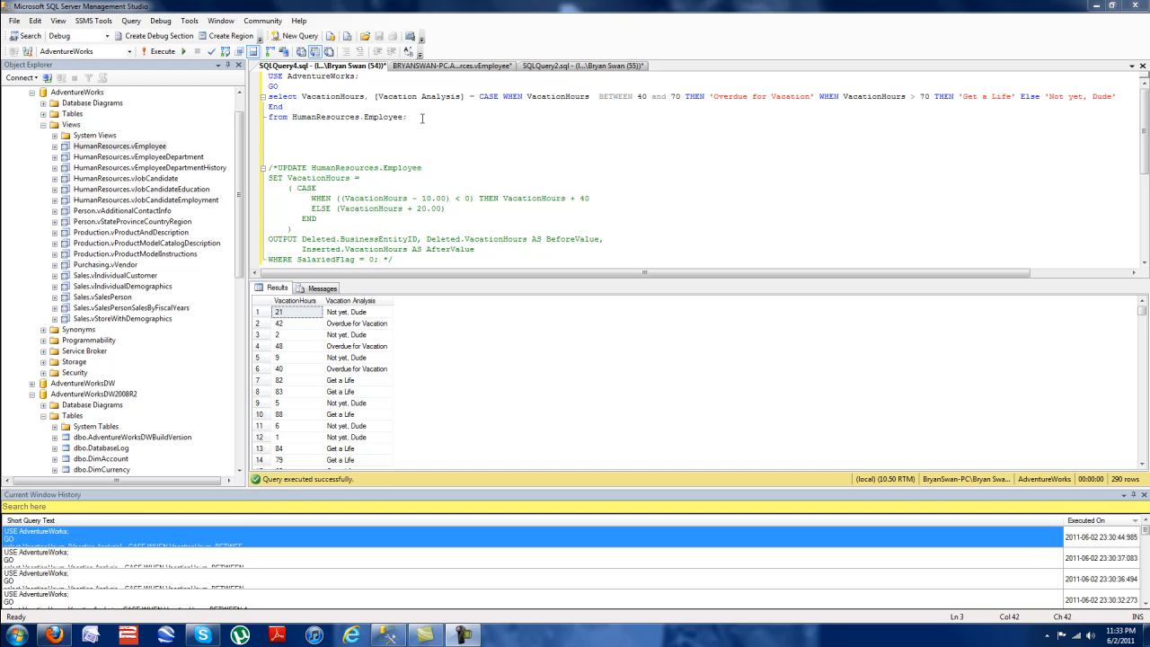
mouse_move(422, 116)
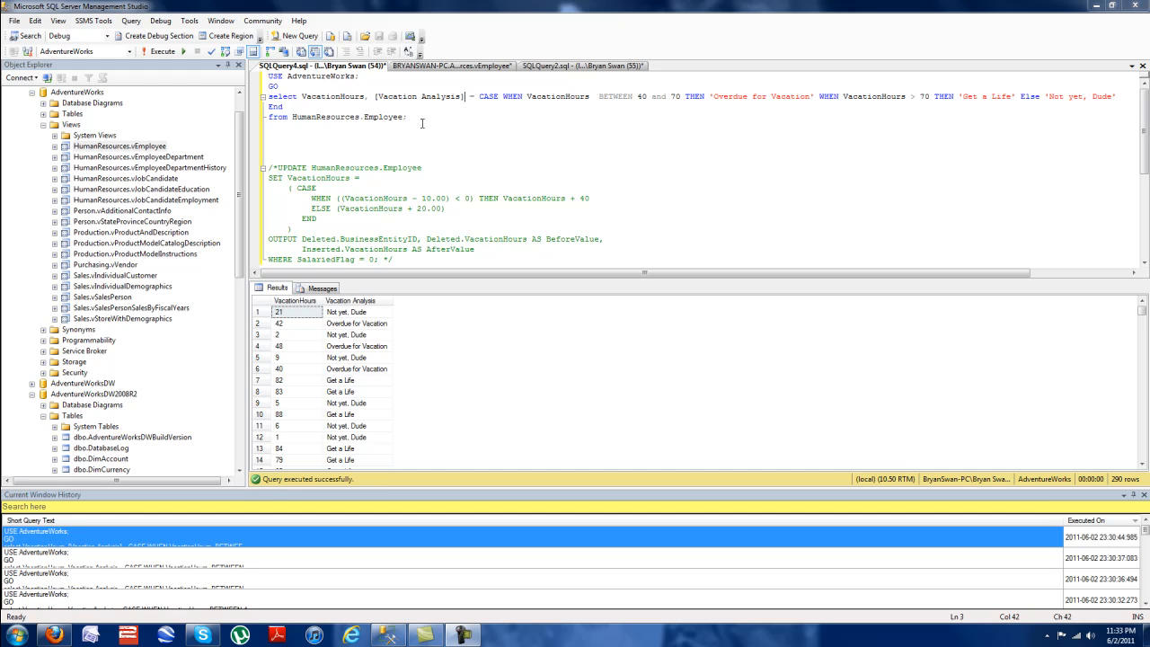
mouse_move(414, 125)
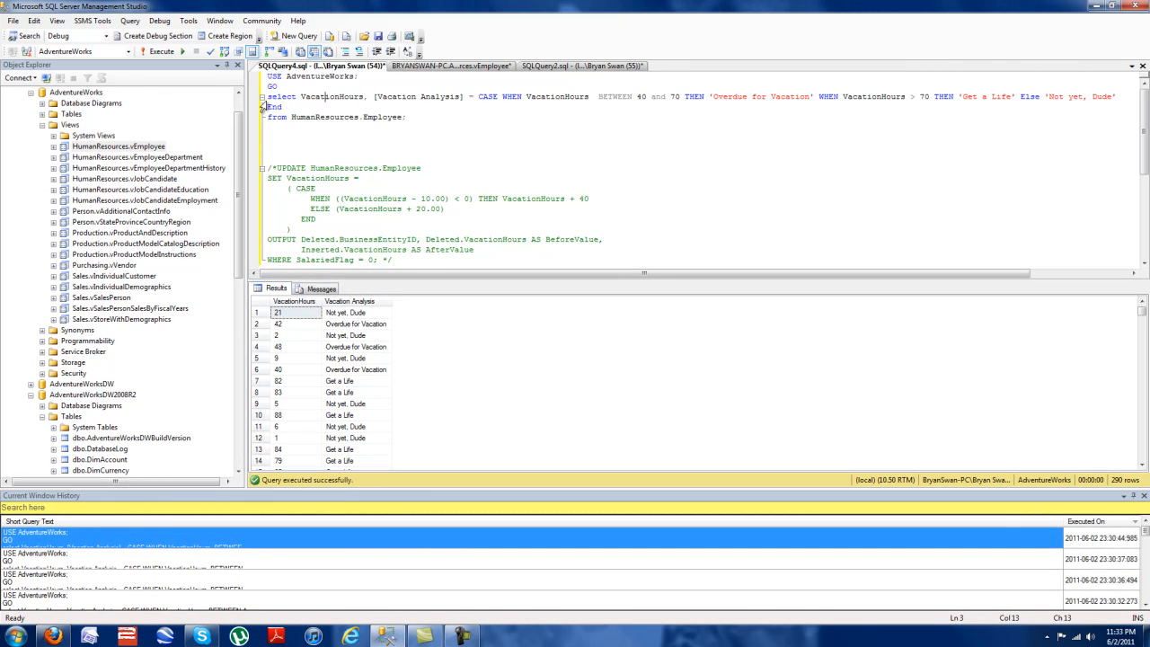
drag(268, 97, 357, 97)
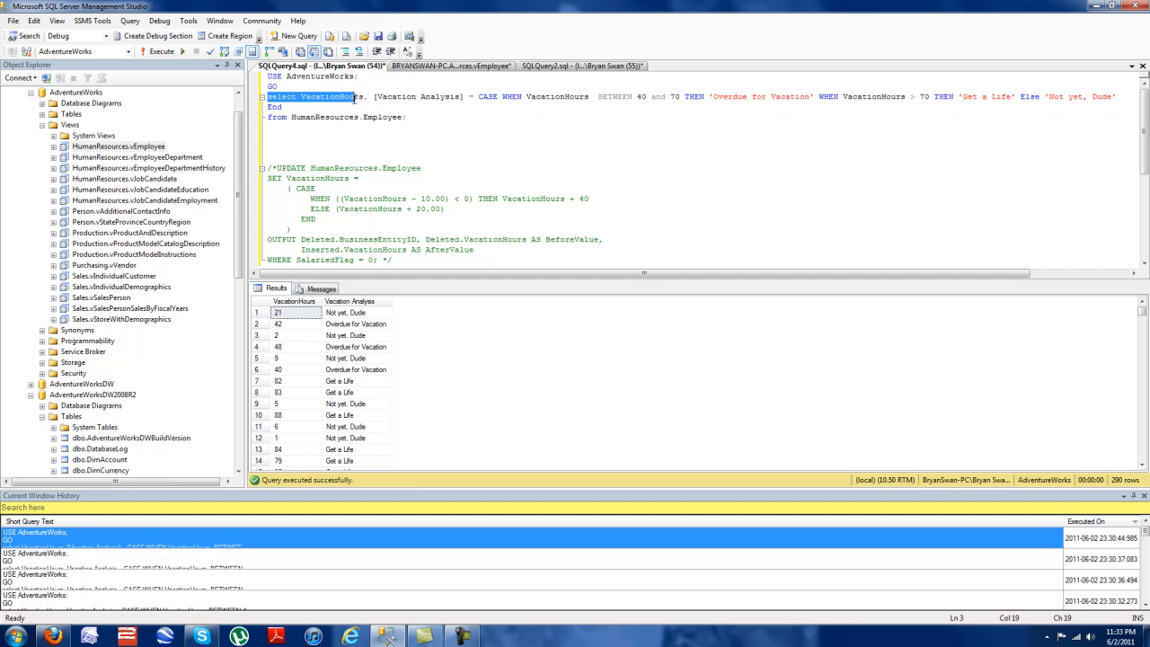
click(364, 97)
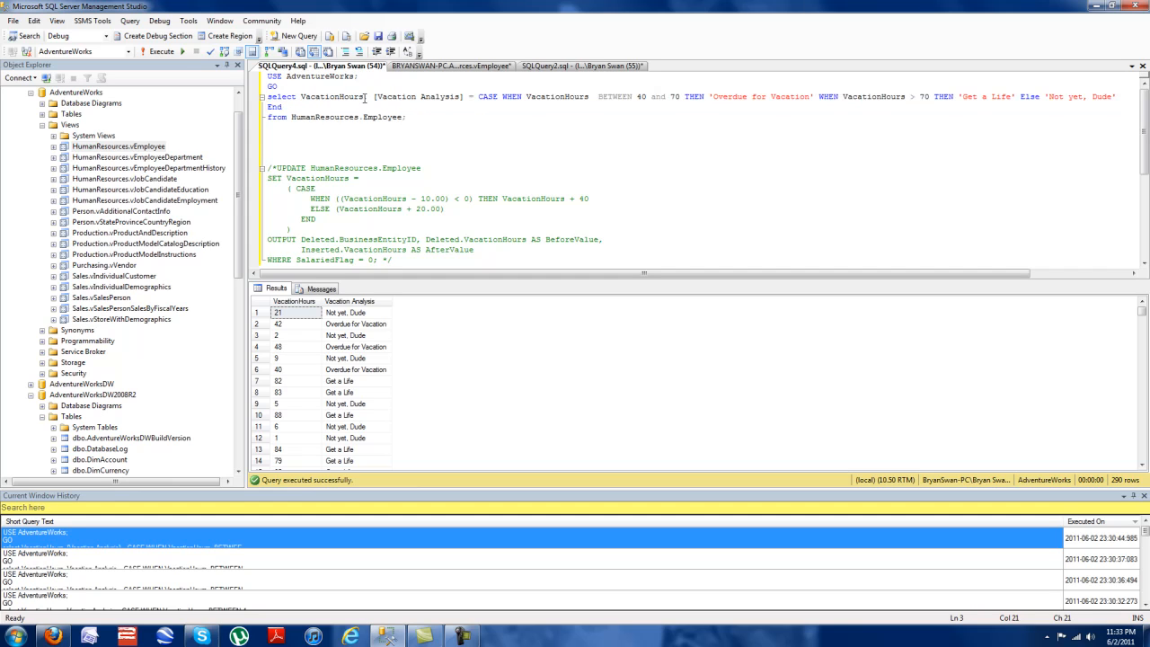
double_click(331, 96)
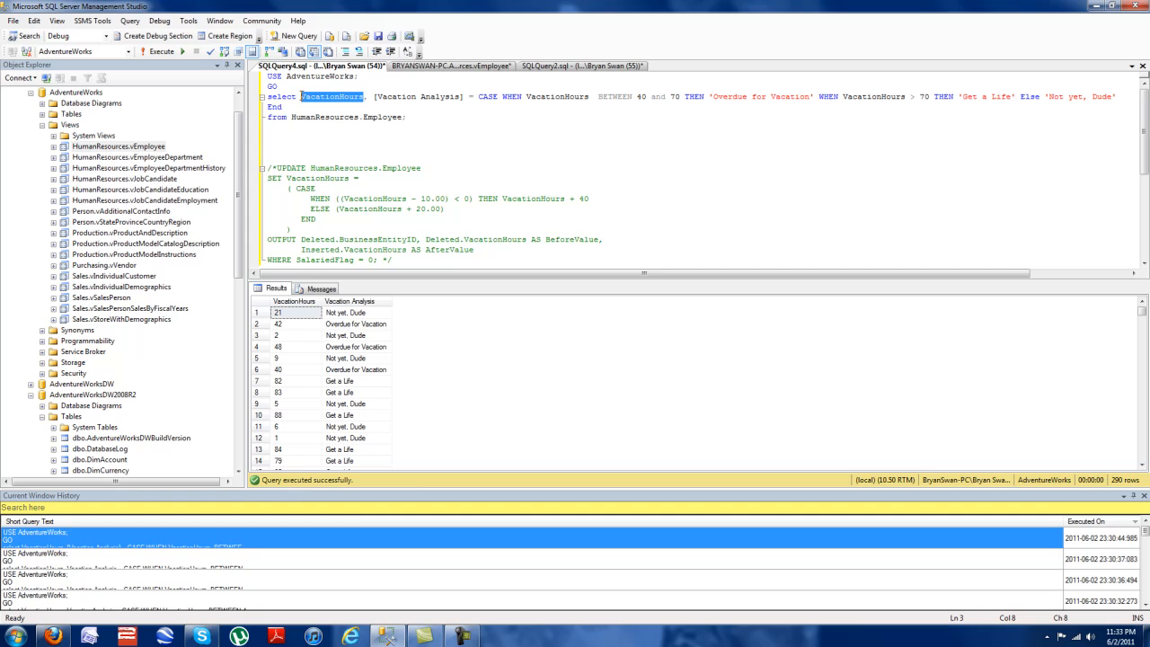
click(359, 96)
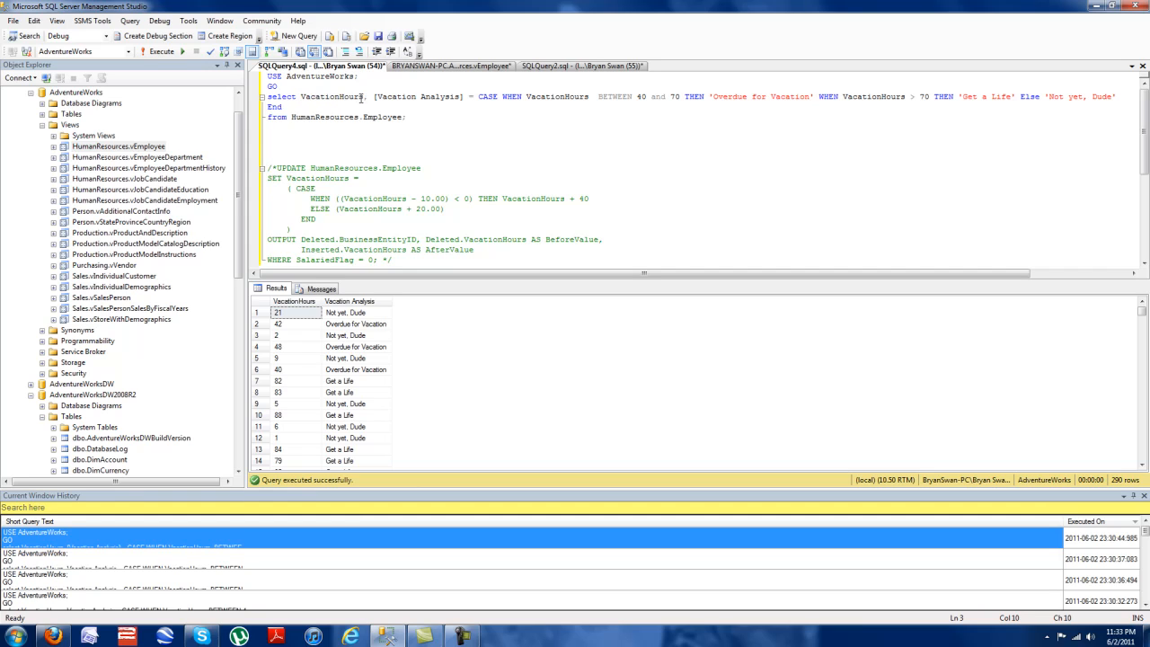
double_click(333, 96)
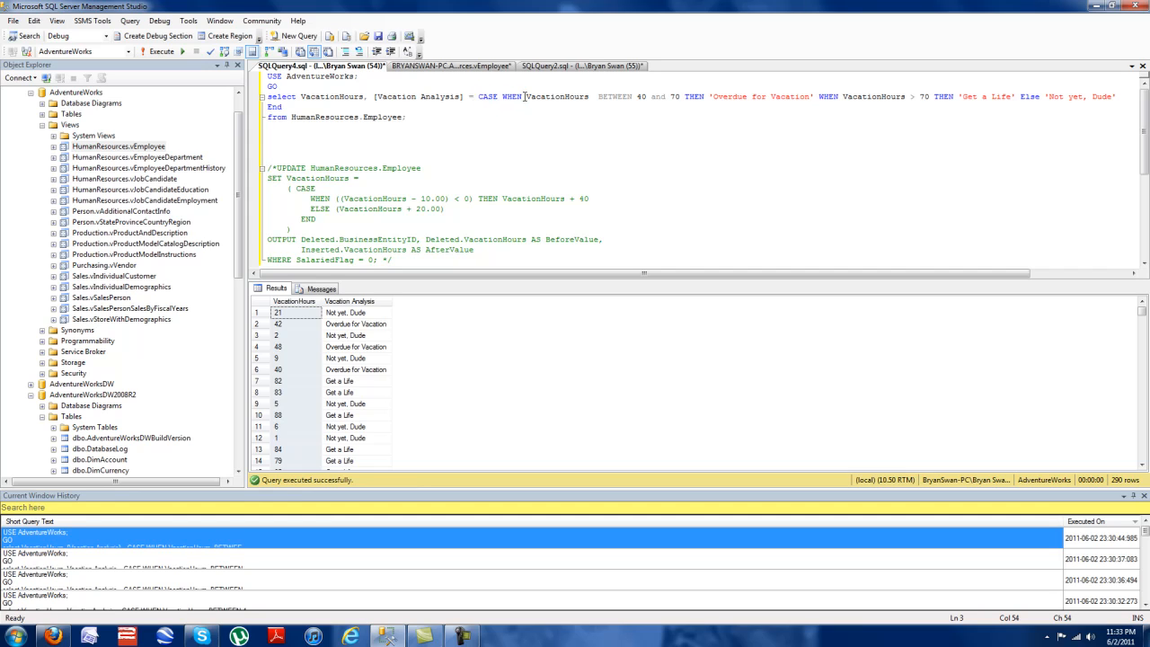
double_click(550, 96)
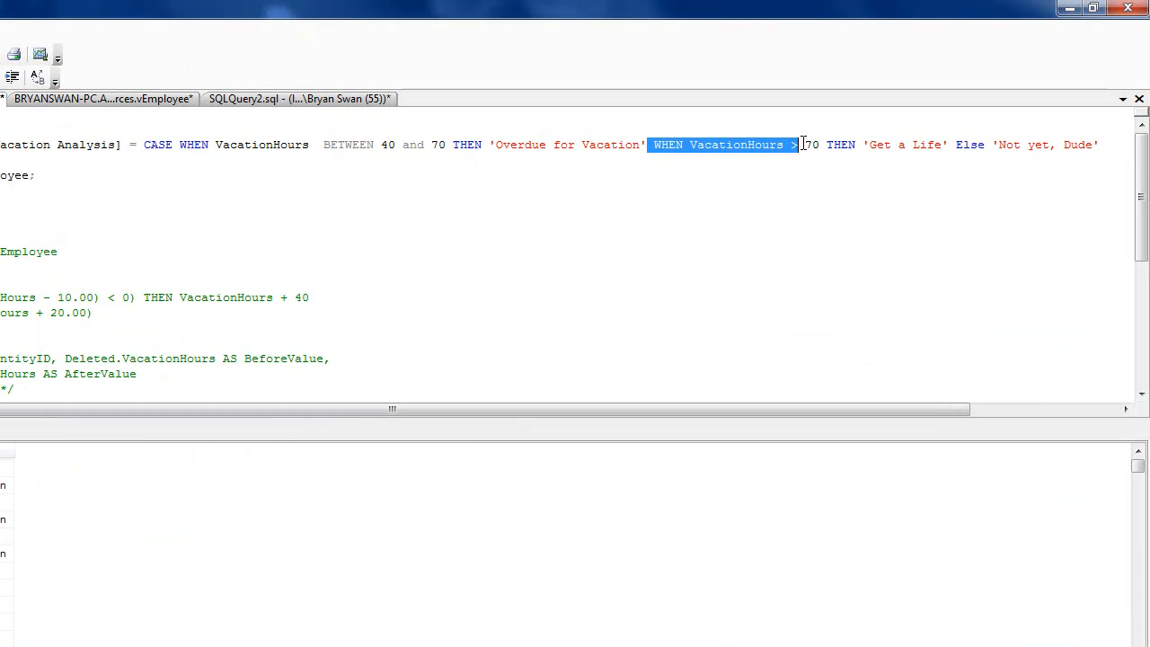
Uncomment the UPDATE HumanResources.Employee statement by removing its /* */ markers.
click(460, 162)
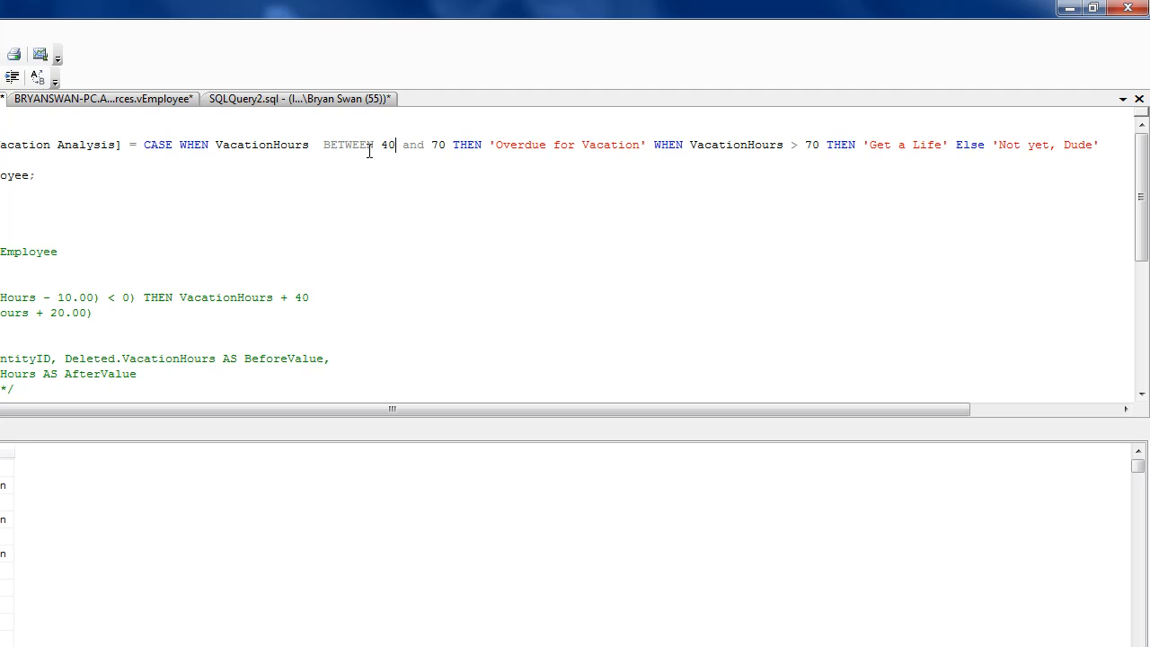
double_click(348, 145)
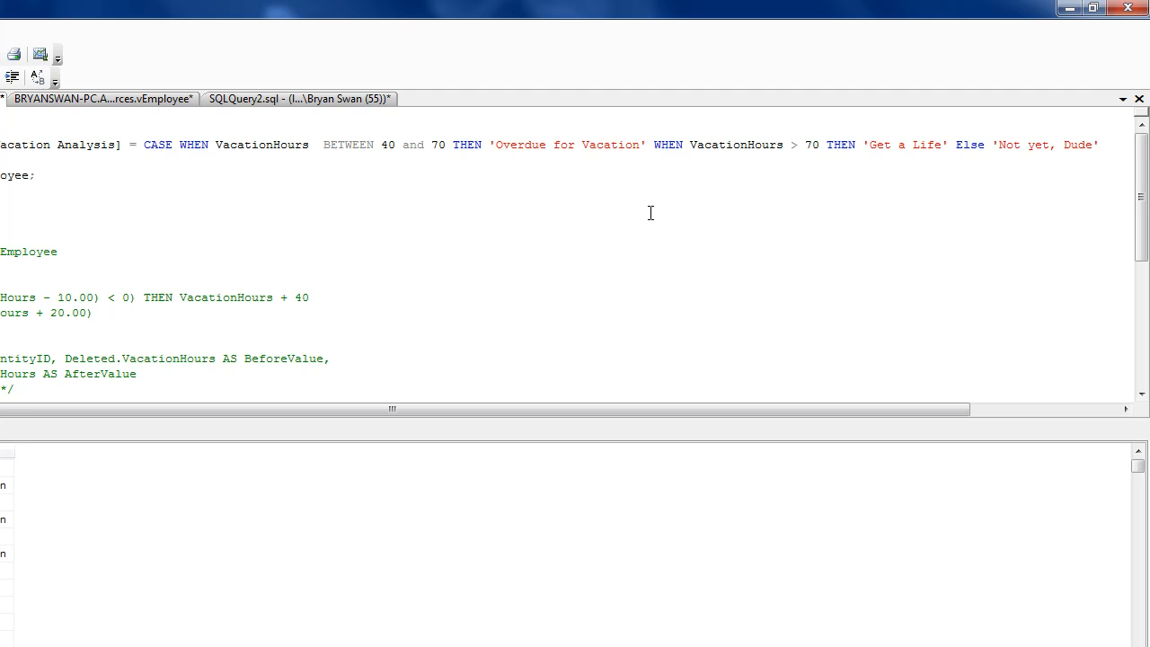
mouse_move(444, 162)
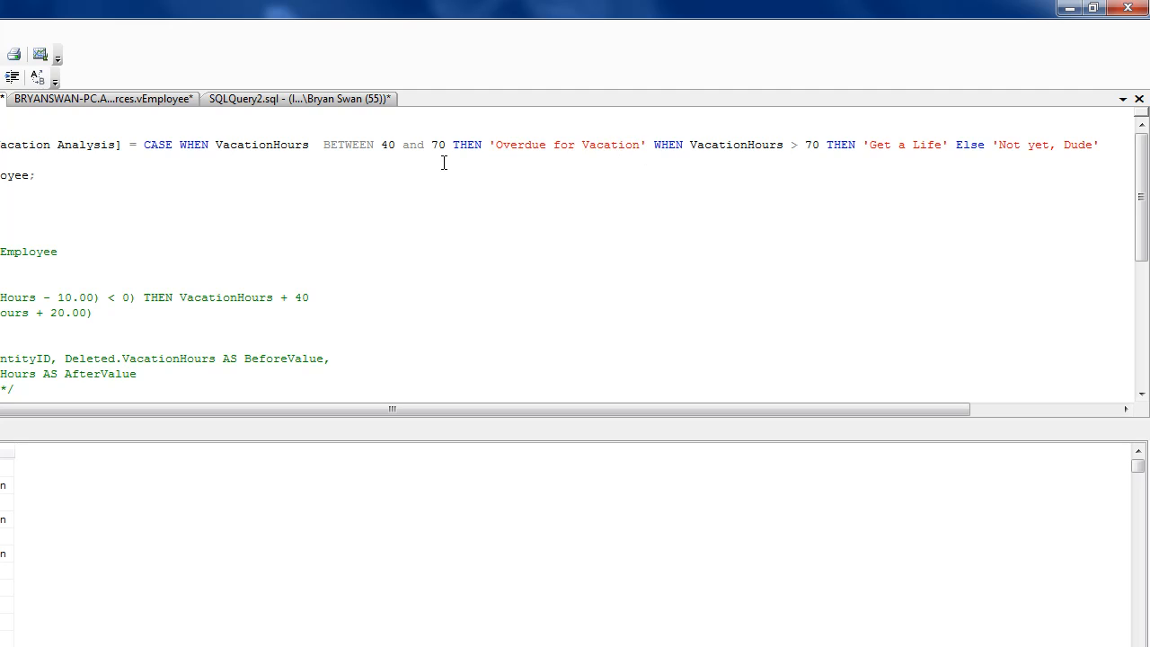
click(654, 144)
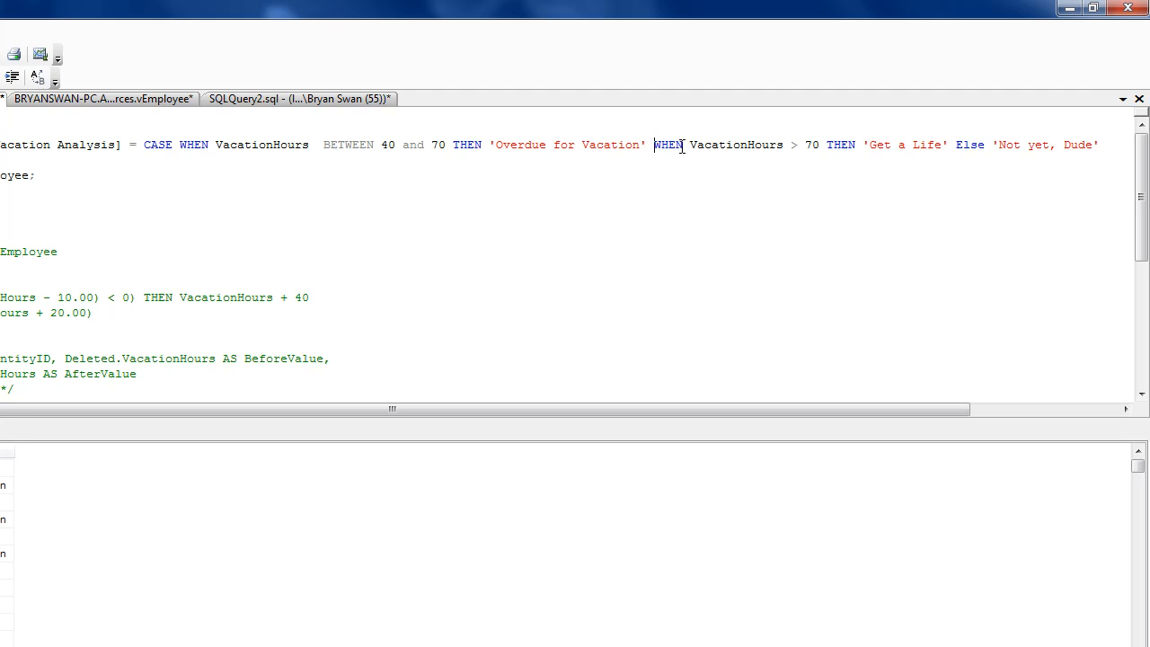
click(683, 145)
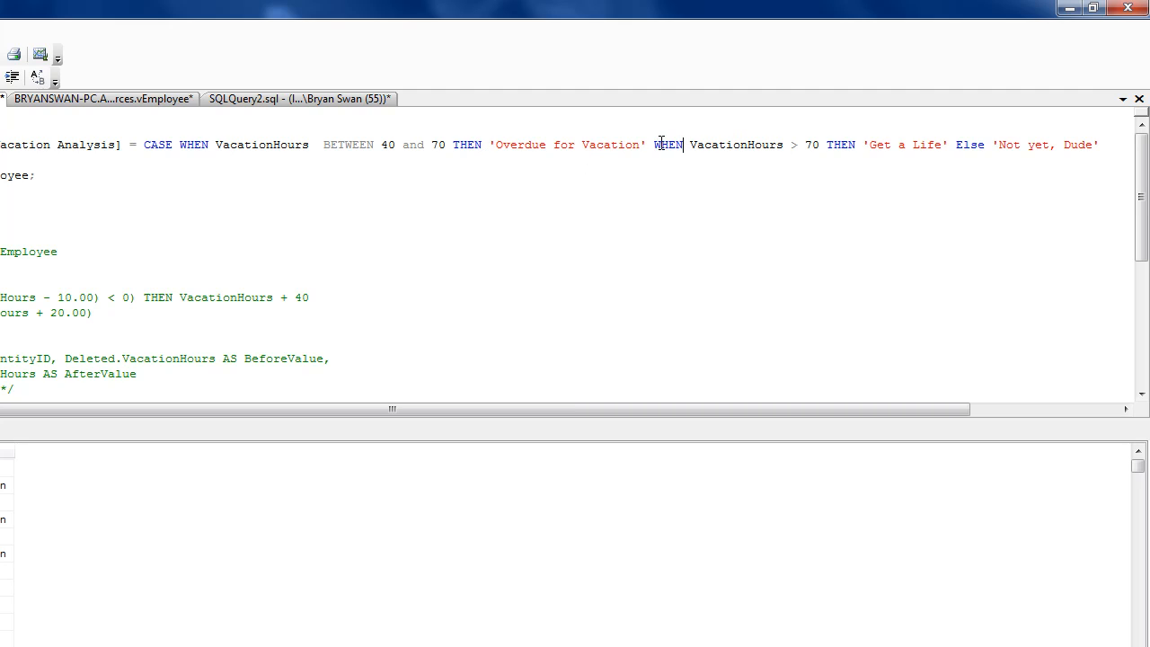
drag(653, 144, 743, 145)
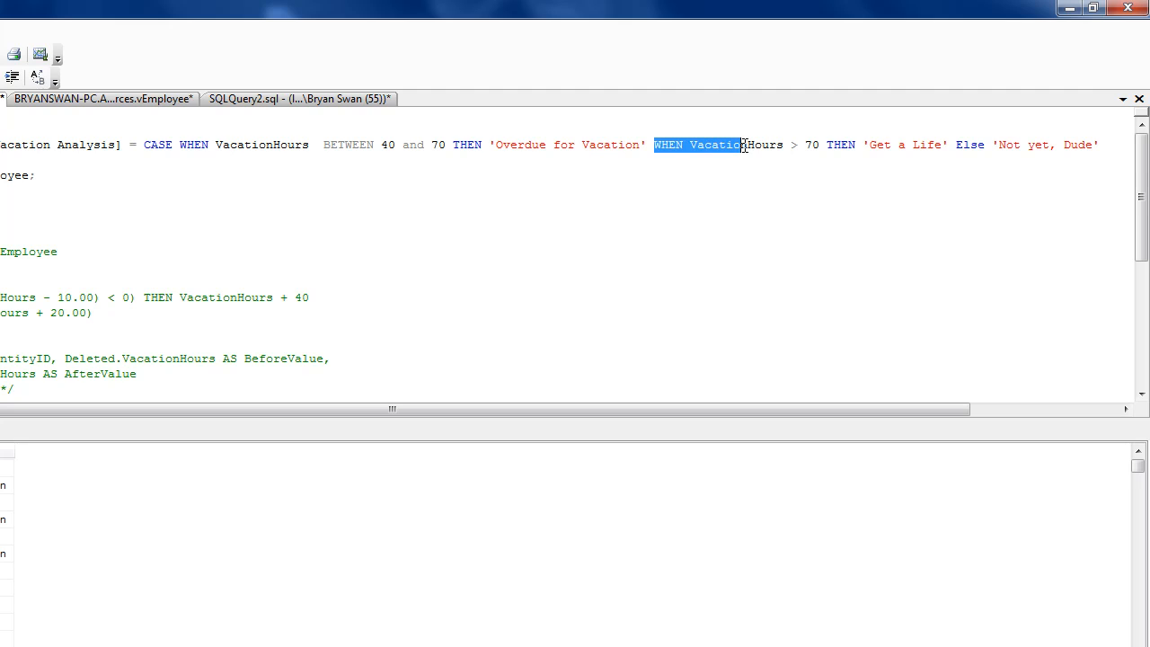
click(822, 145)
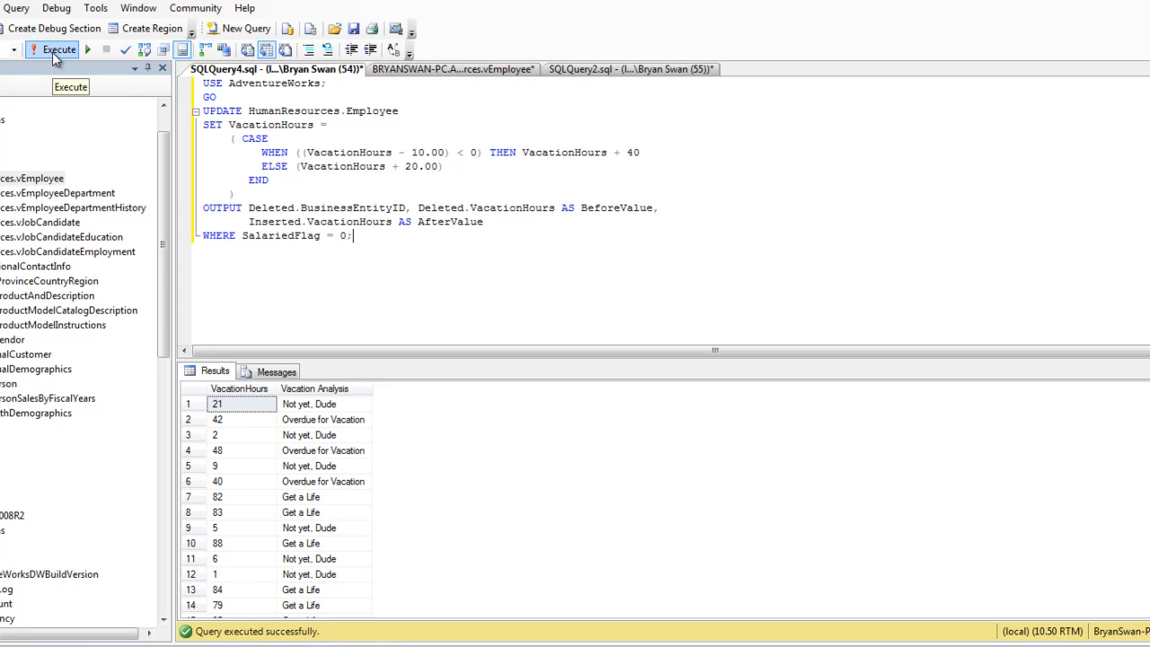
Drop the invalid OUTPUT clause so the UPDATE affects 238 rows, then rerun the SELECT.
click(59, 49)
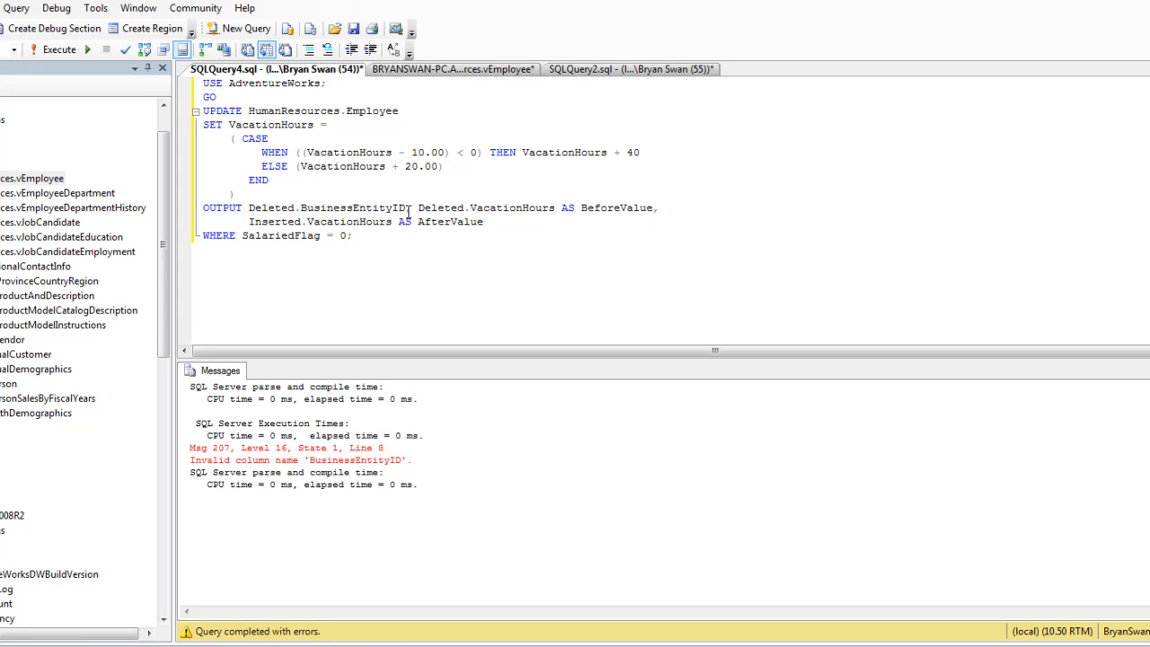
double_click(351, 207)
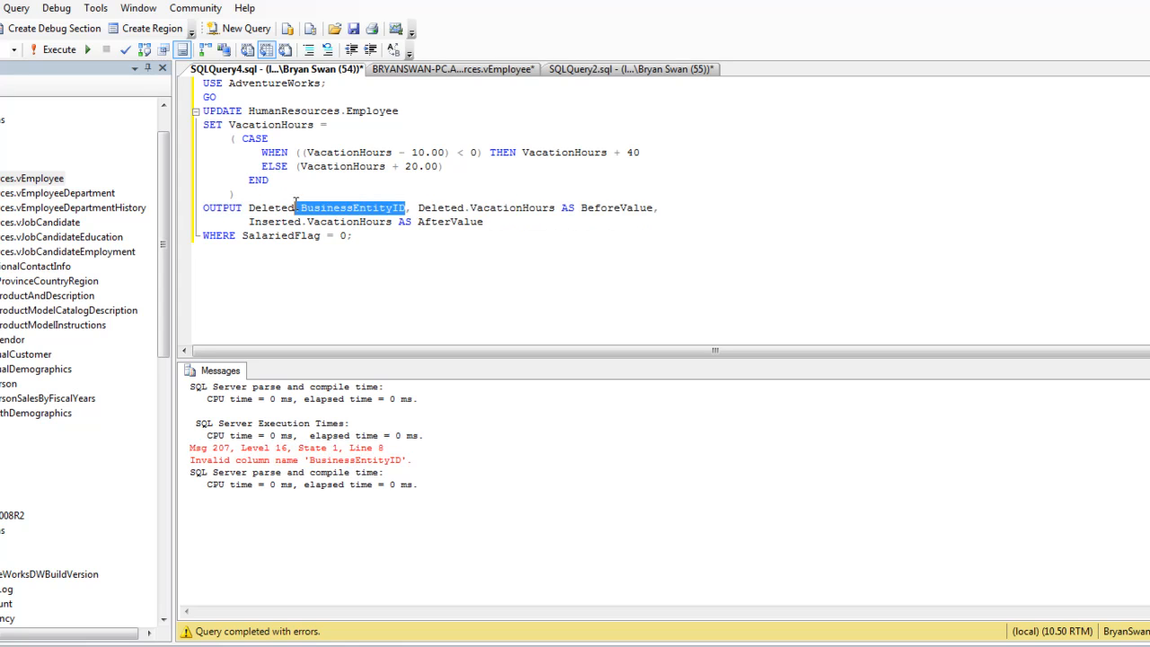
drag(303, 207, 483, 221)
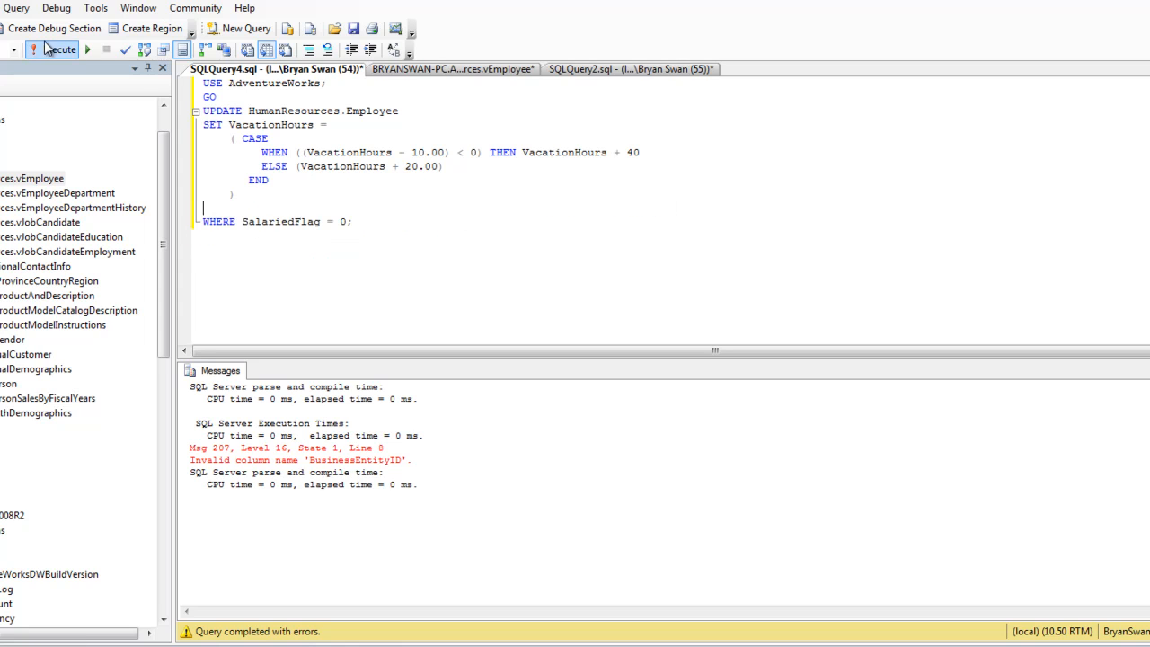
click(55, 50)
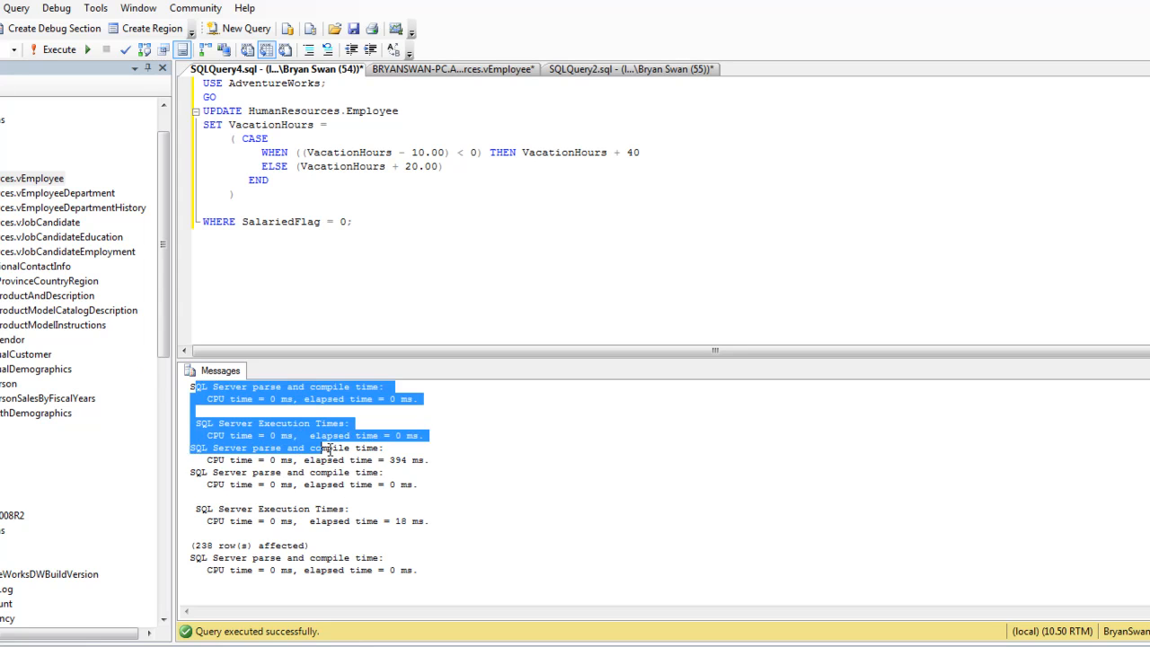
click(202, 543)
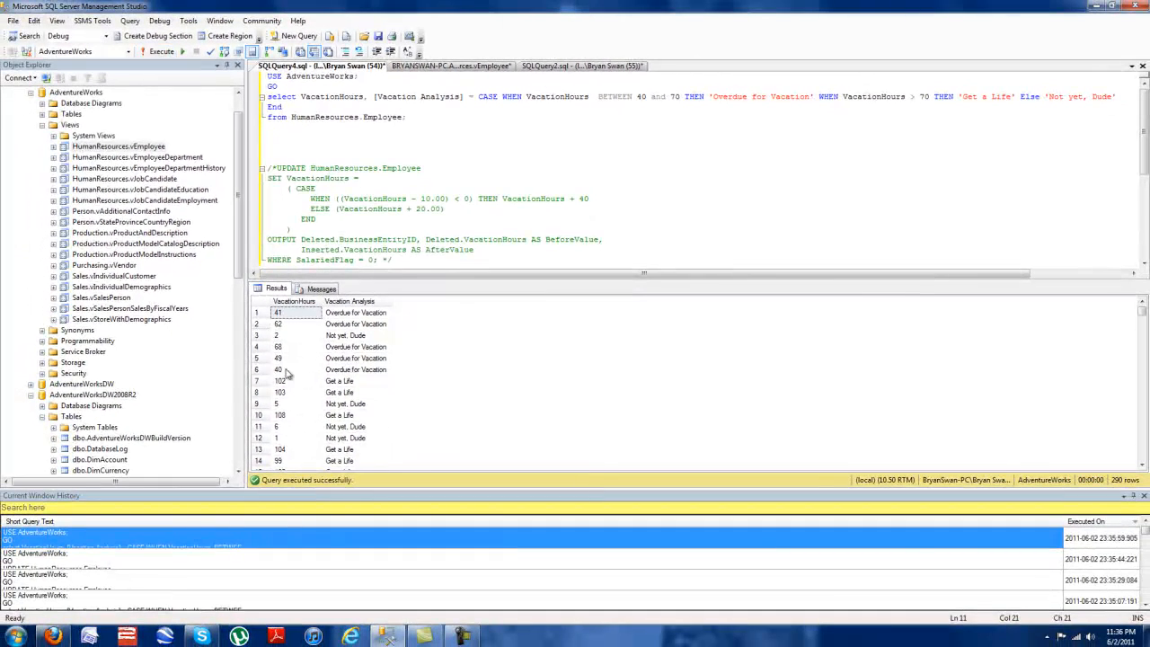
Check the VacationHours value of 102, then bring up the vEmployee view designer.
click(278, 381)
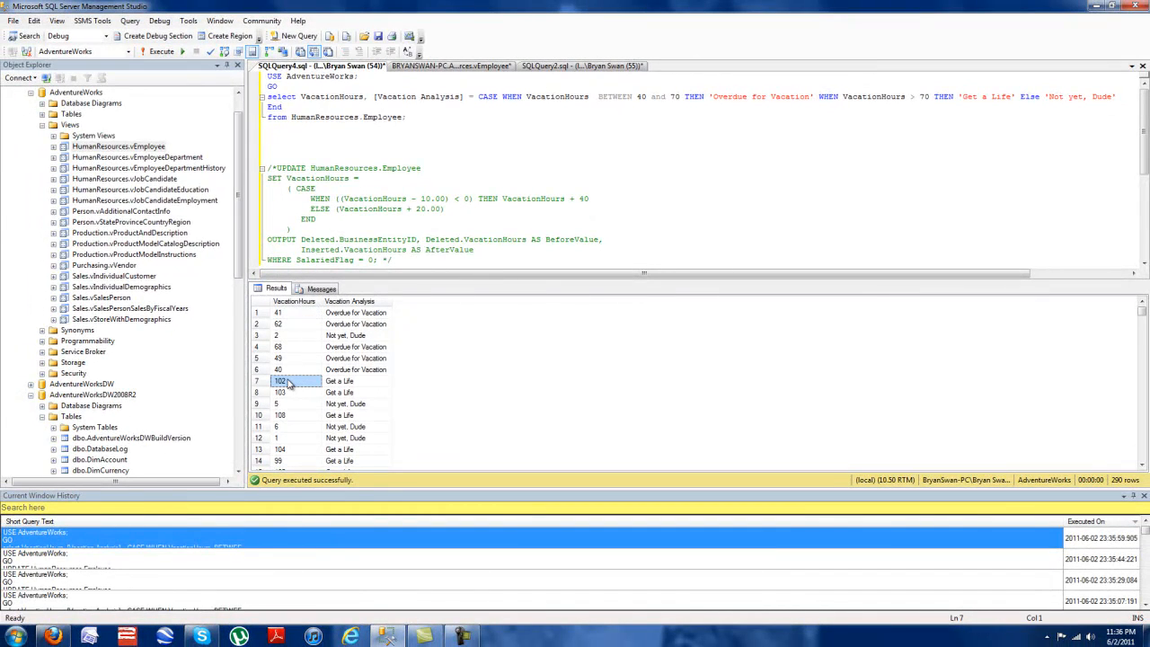
click(280, 393)
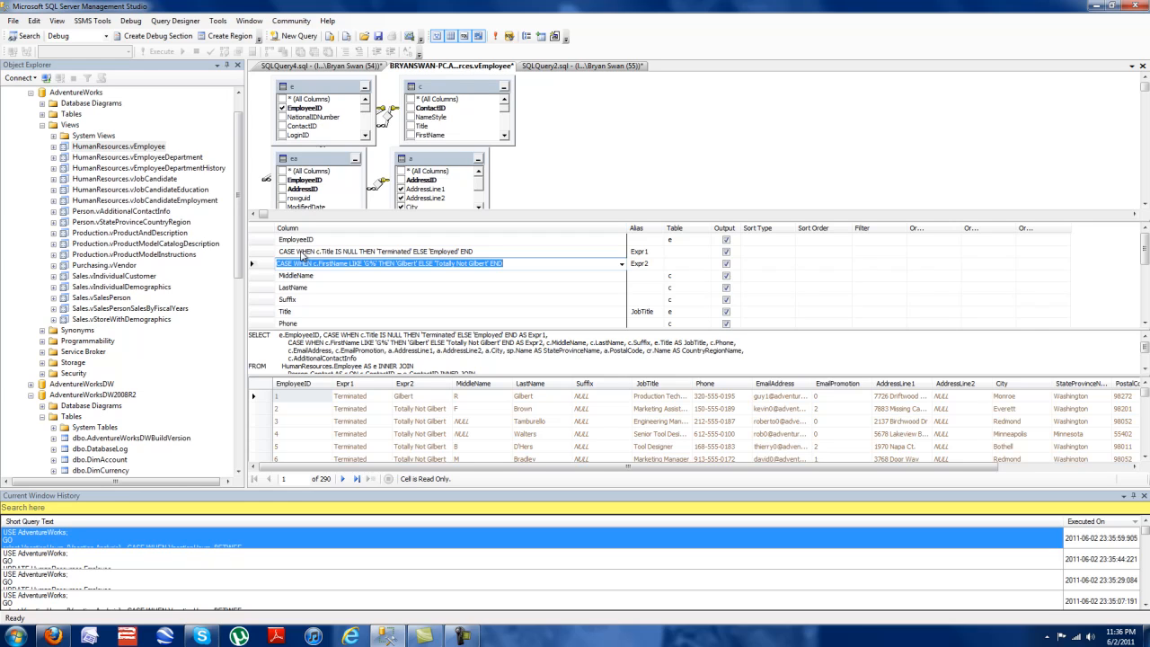
Replace the first CASE column's Expr1 alias with Employment Status and show the Manager Location query.
click(386, 251)
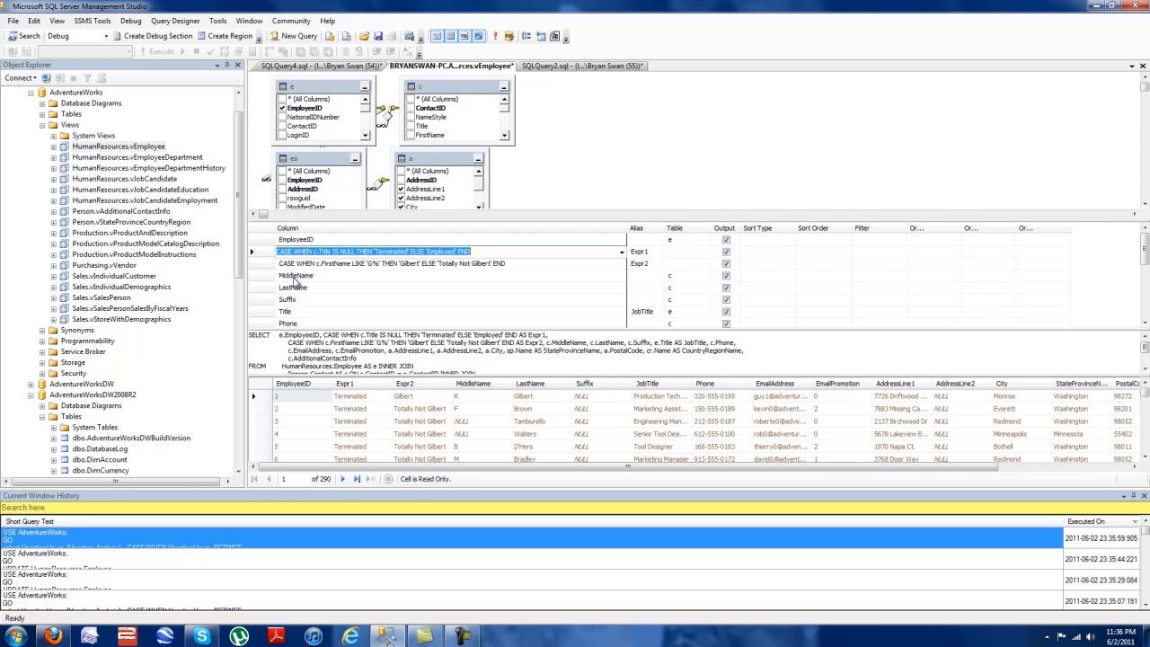
mouse_move(300, 251)
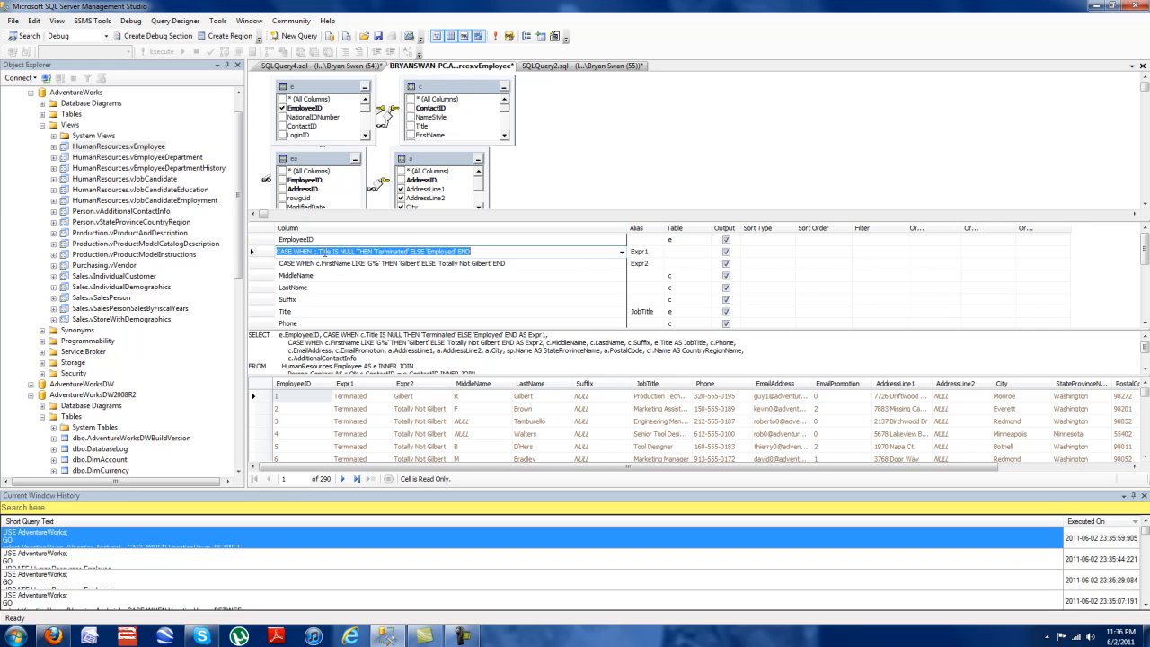
click(359, 252)
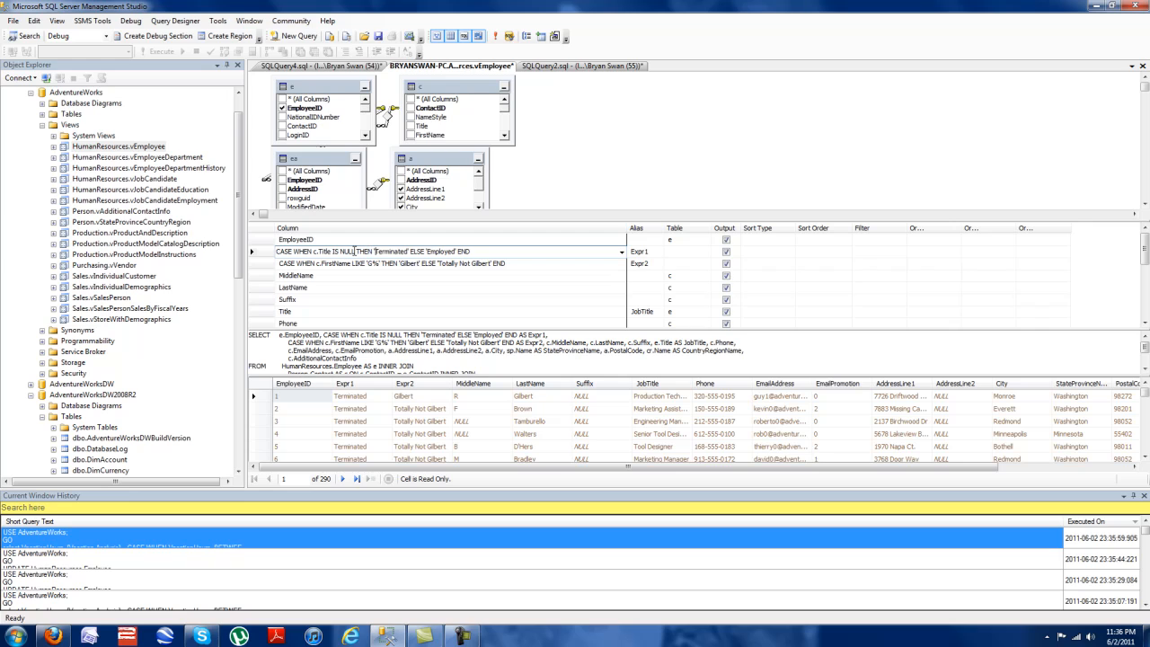
double_click(323, 252)
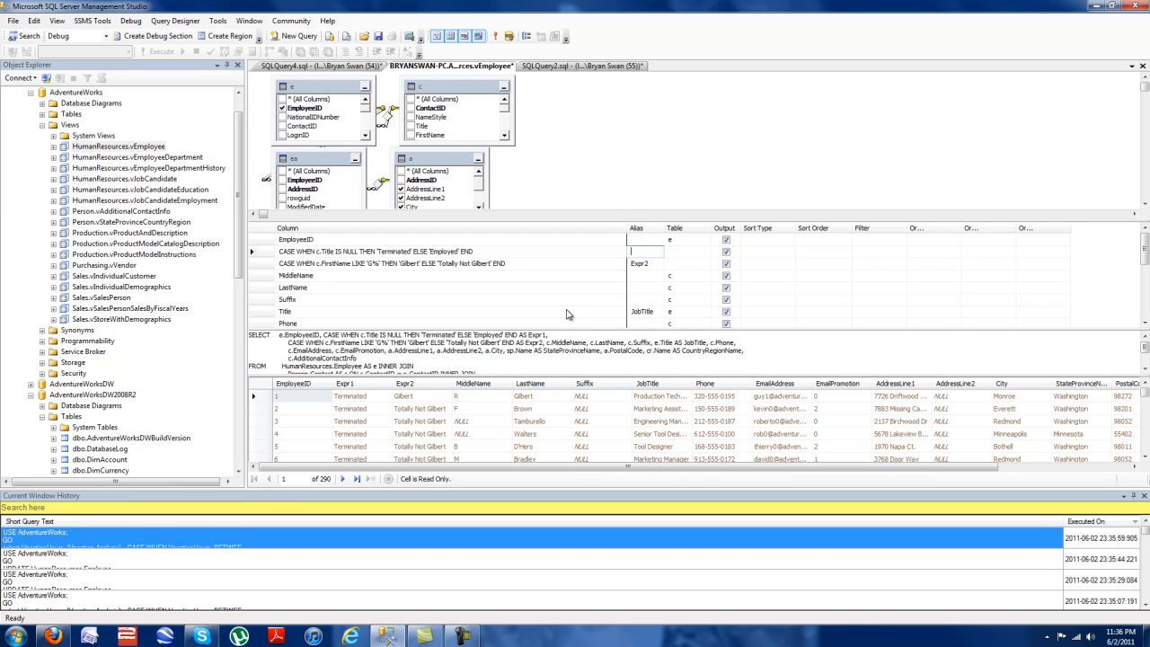
text(Employ)
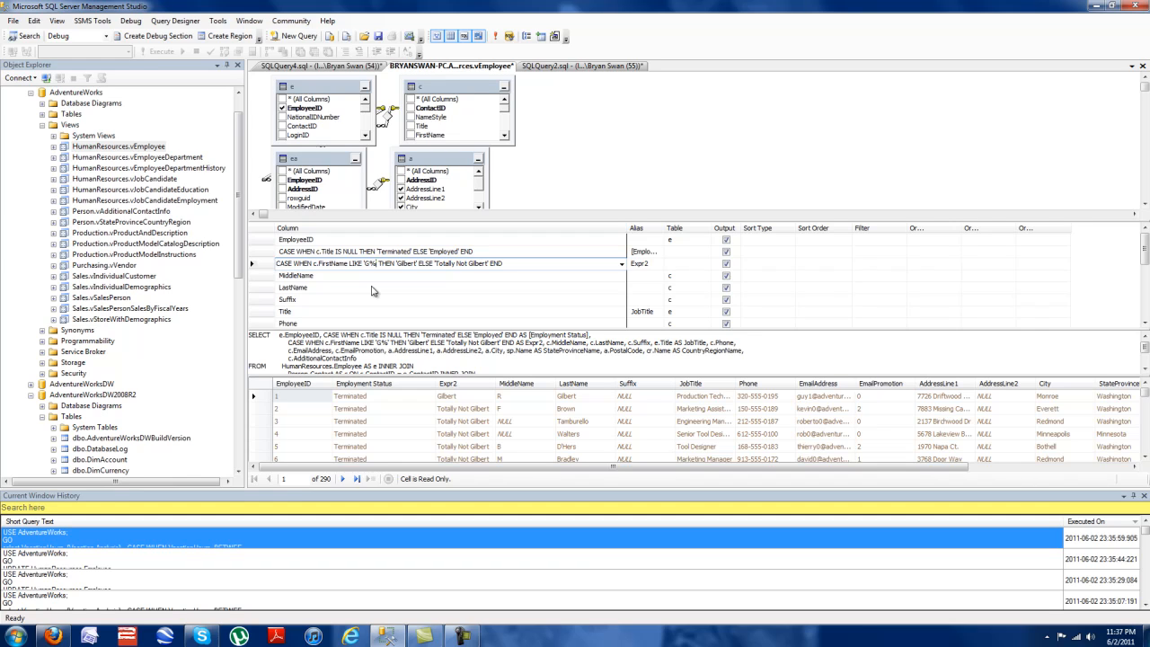
mouse_move(376, 280)
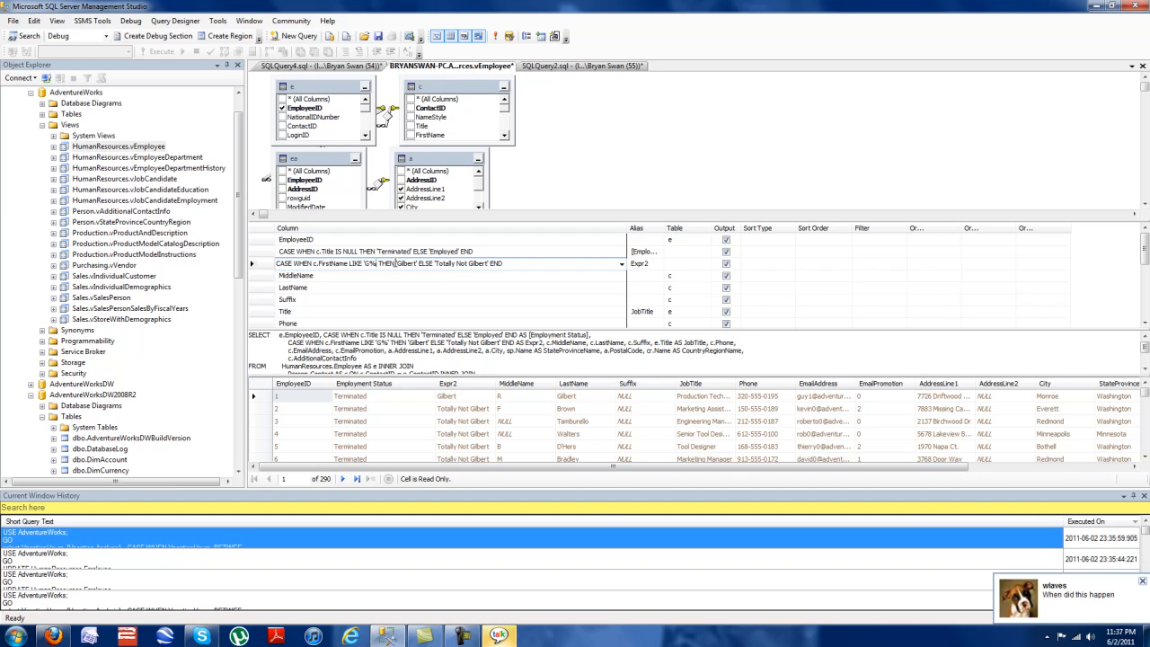
mouse_move(360, 302)
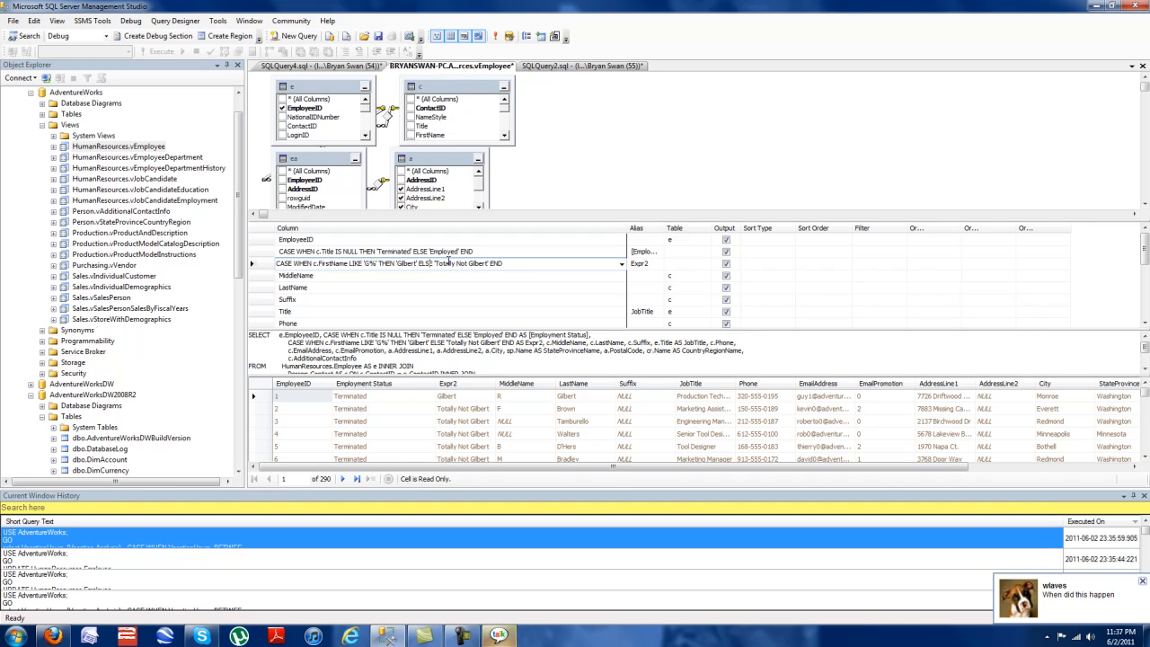
click(642, 263)
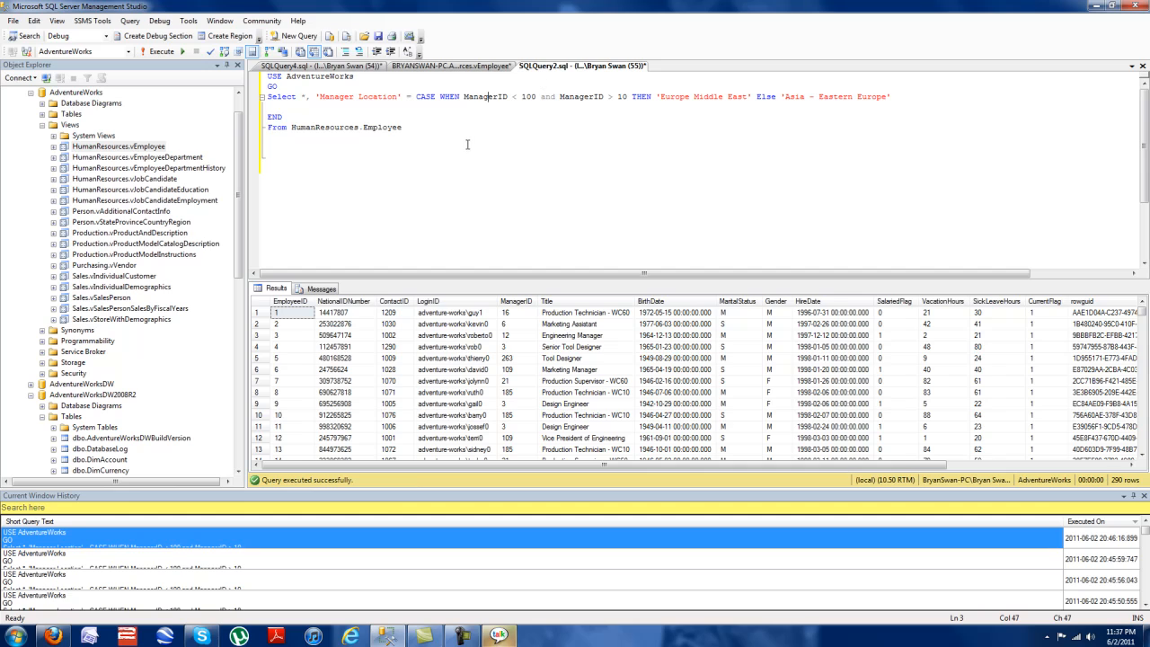
double_click(384, 126)
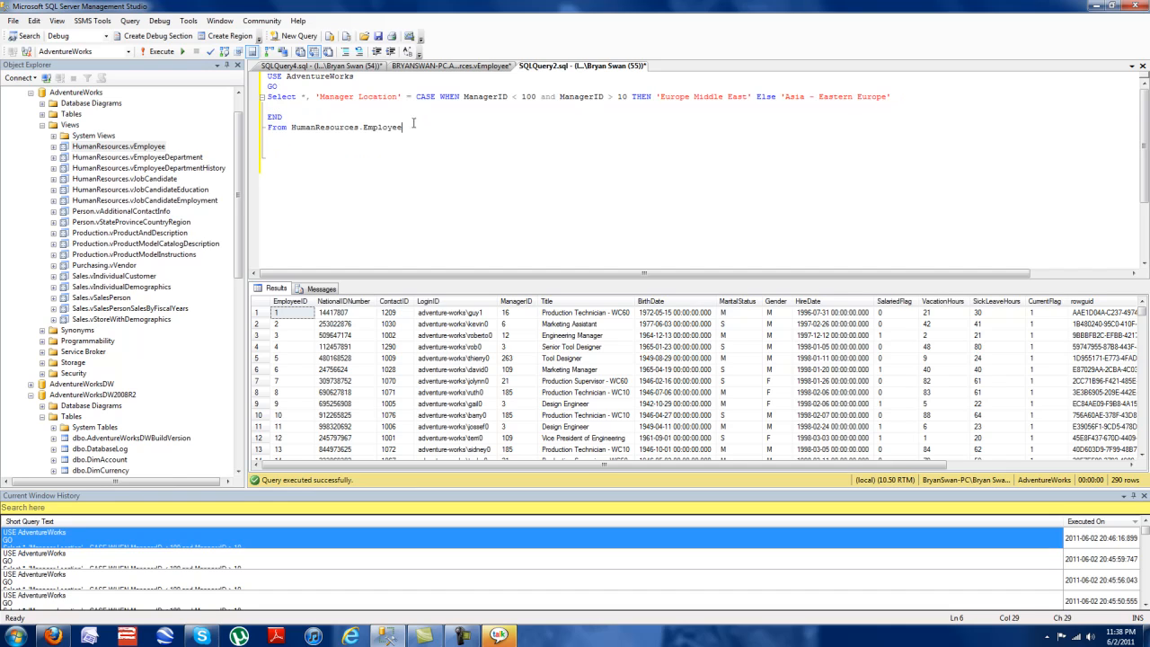
drag(305, 96, 516, 97)
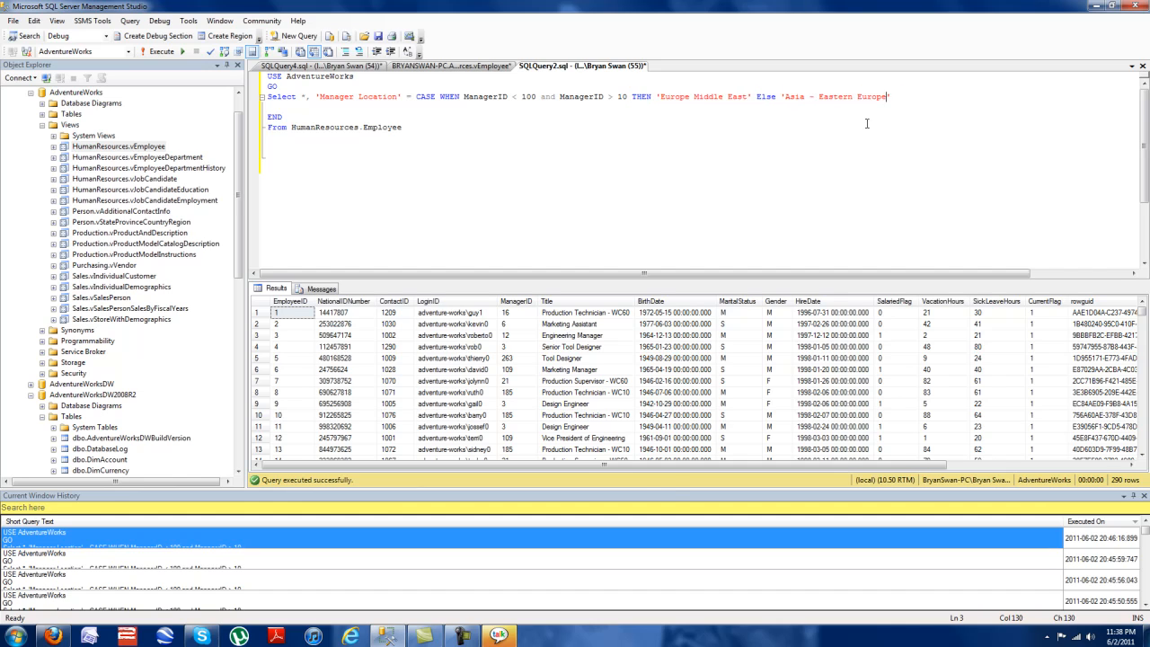
mouse_move(676, 272)
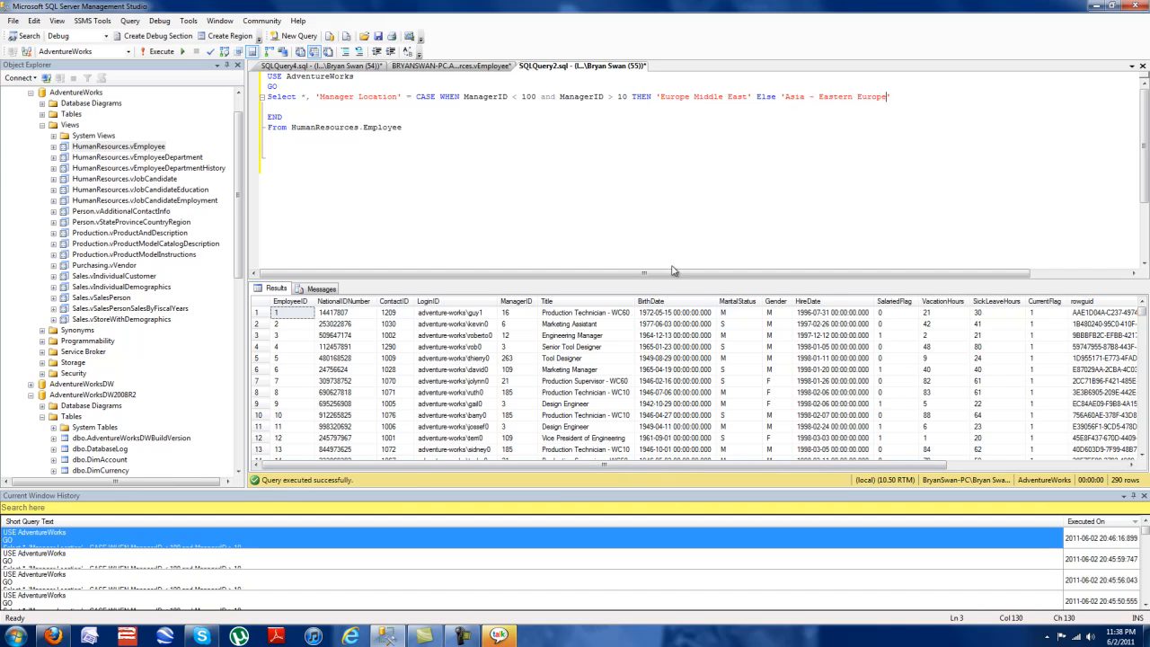
click(517, 301)
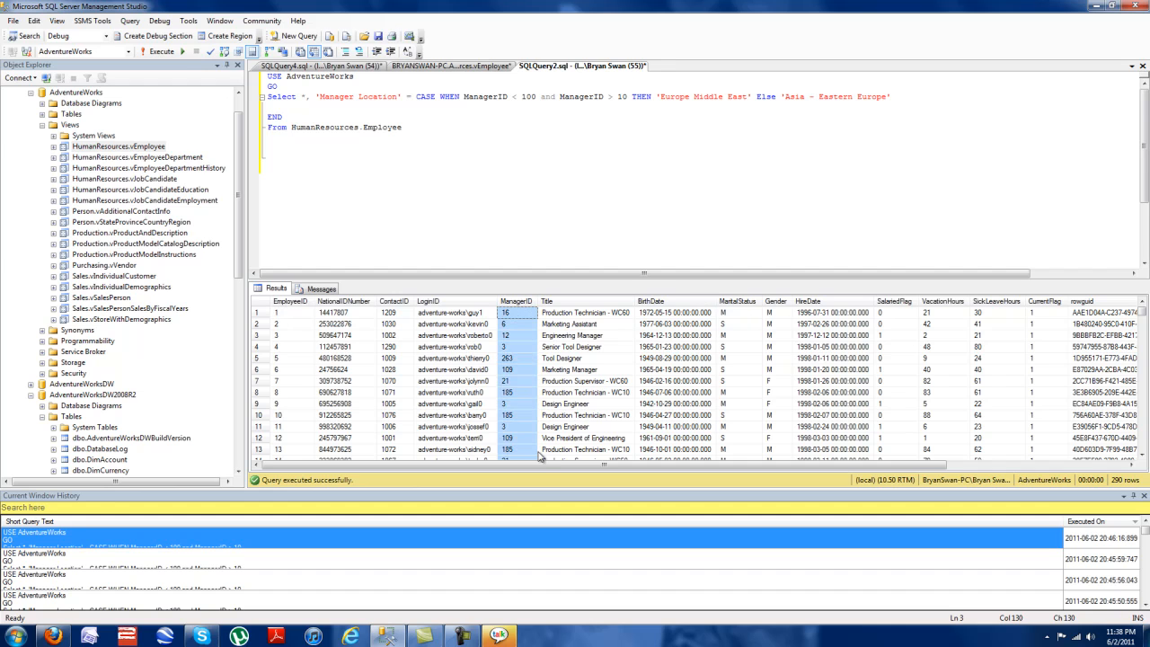